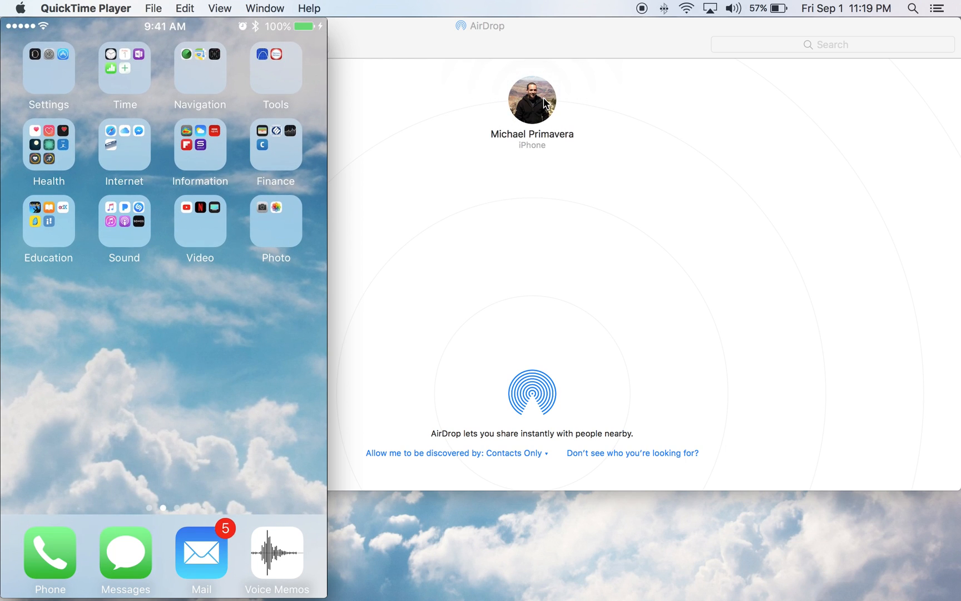
pyautogui.moveTo(544, 184)
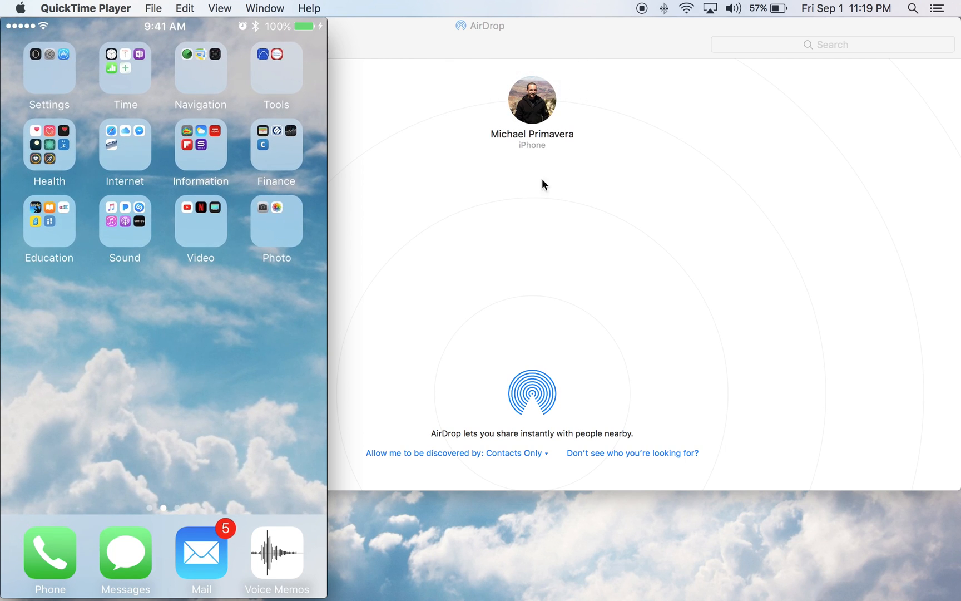
pyautogui.moveTo(502, 554)
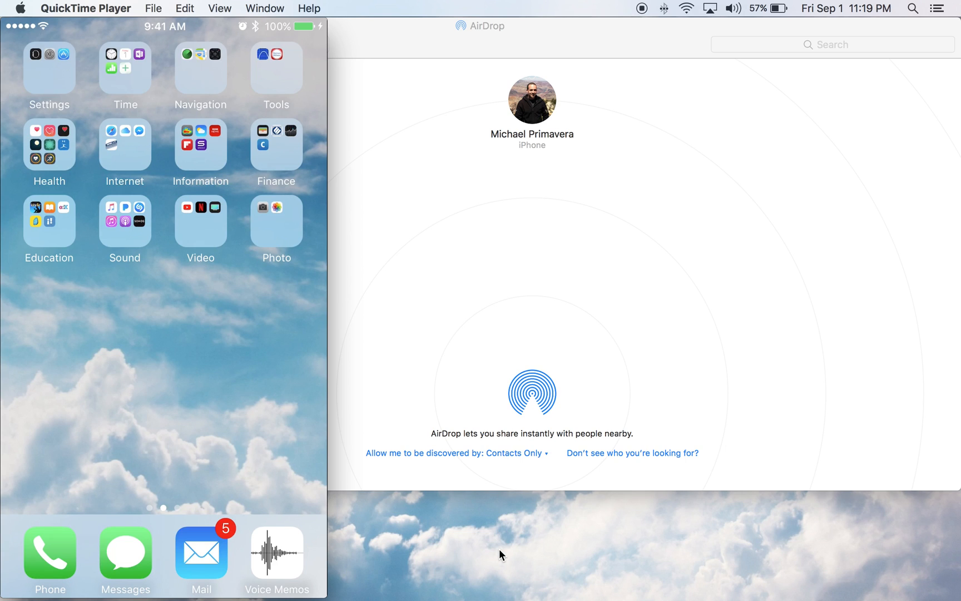
pyautogui.moveTo(526, 80)
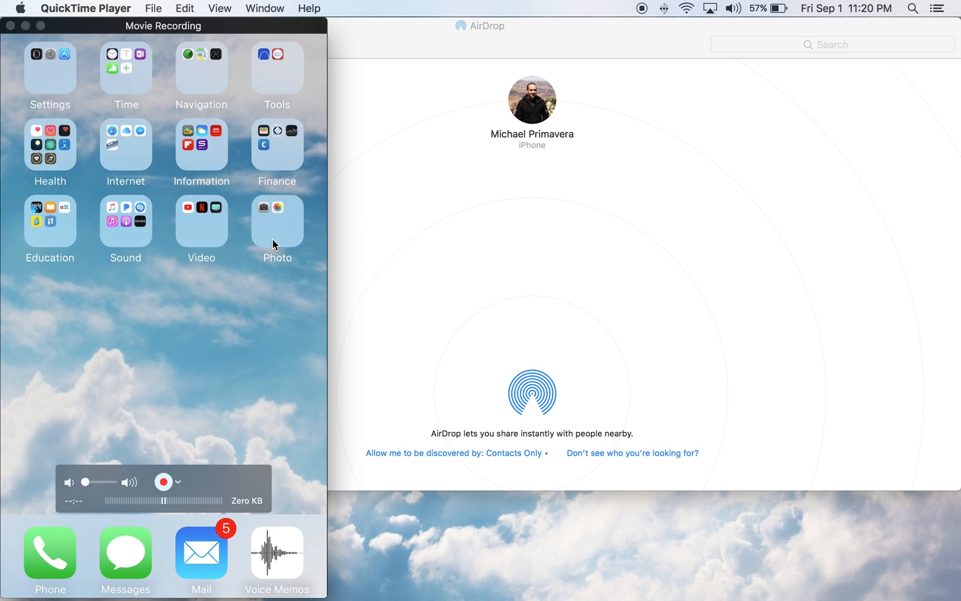
pyautogui.moveTo(283, 216)
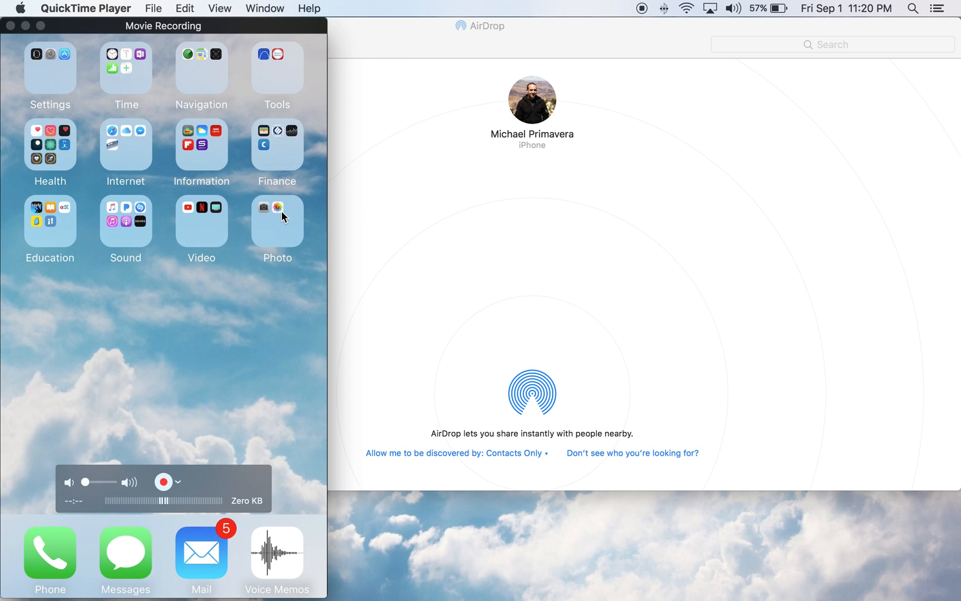
# - On the mirrored iPhone, bring up the share sheet for the Camera Roll plant photo, showing no AirDrop recipients
pyautogui.click(277, 220)
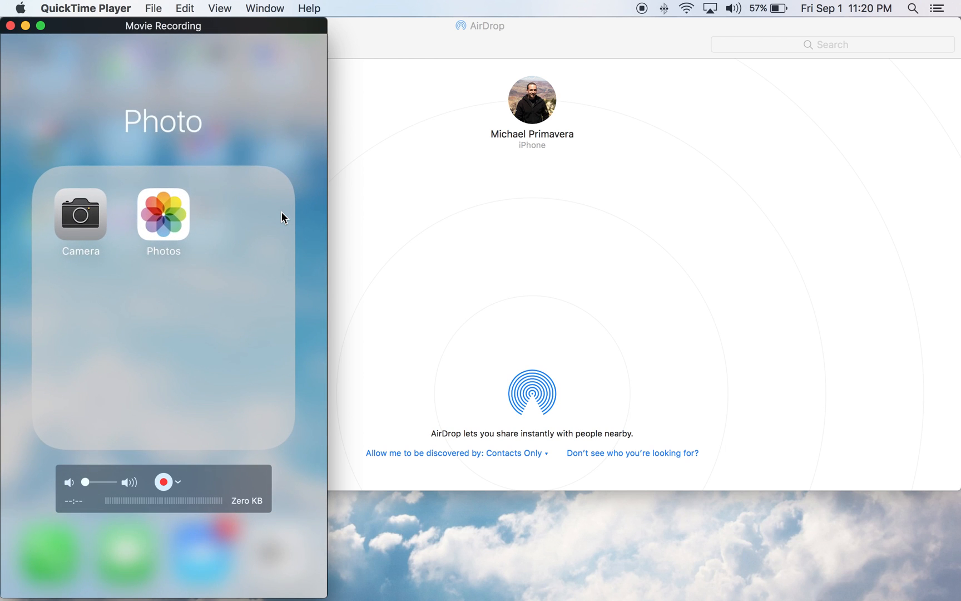
pyautogui.click(162, 215)
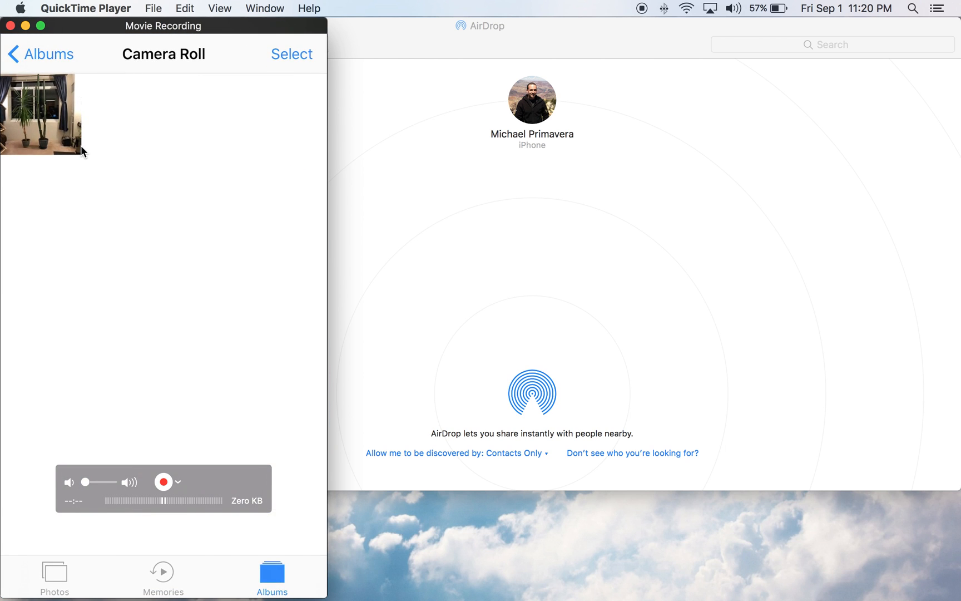
pyautogui.click(43, 113)
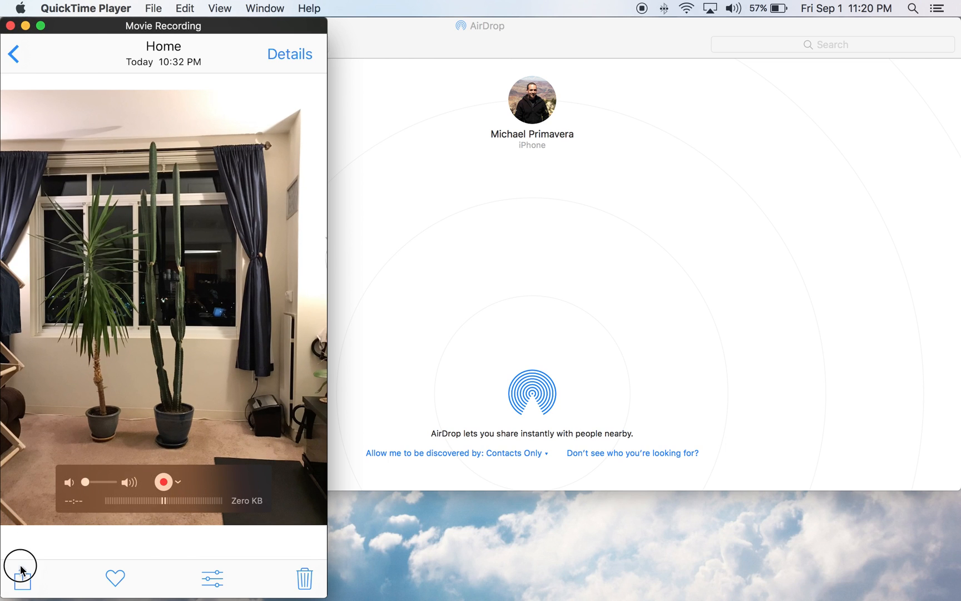
pyautogui.click(20, 564)
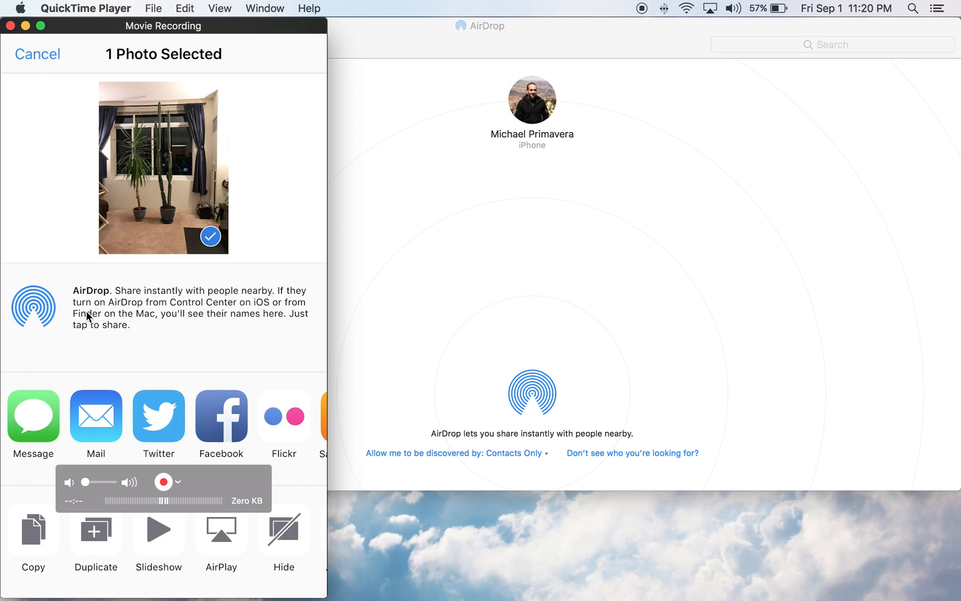
pyautogui.moveTo(122, 315)
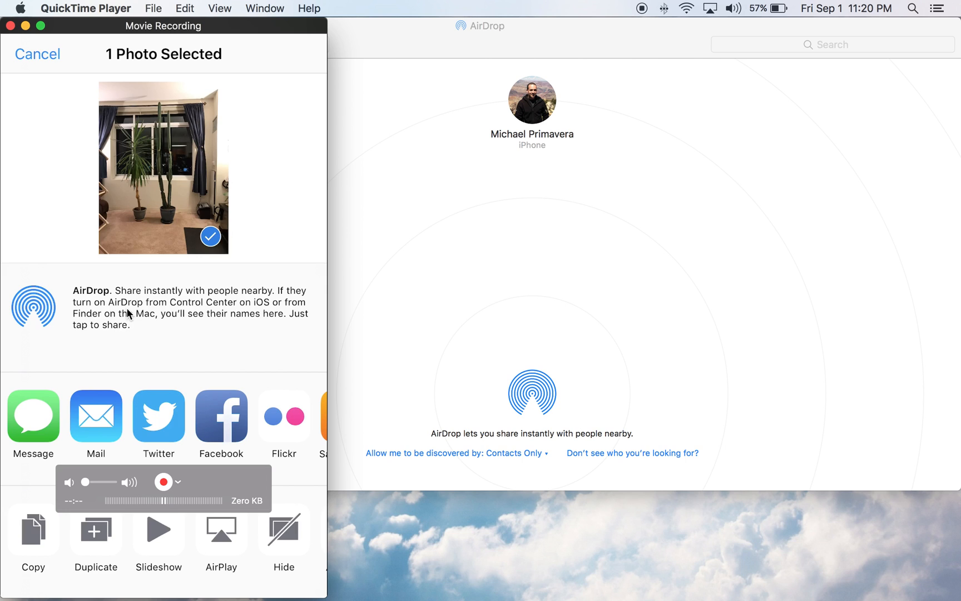
pyautogui.click(20, 7)
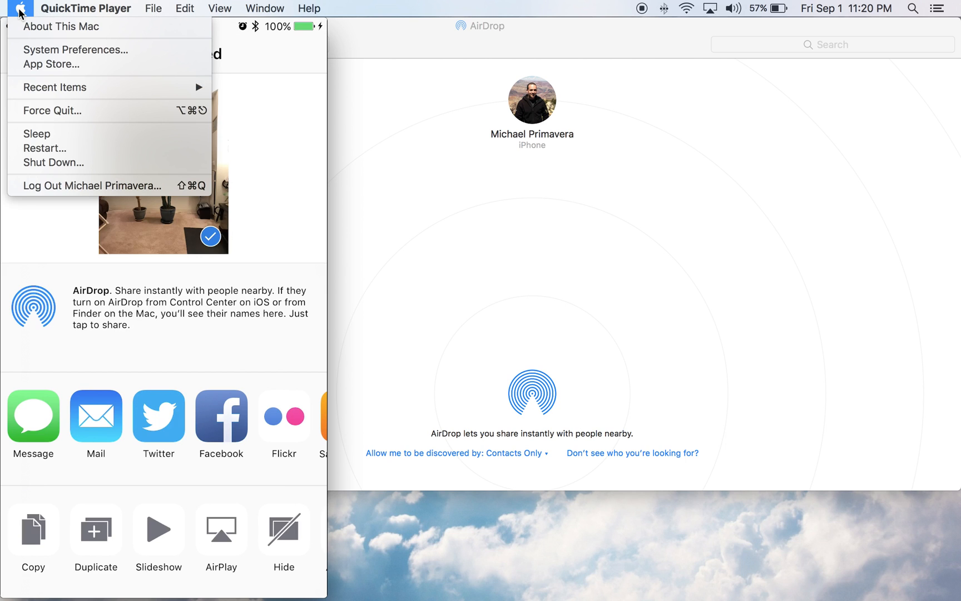
# - Reach the firewall's per-app list in Security & Privacy, where sharingd blocks incoming connections
pyautogui.click(73, 50)
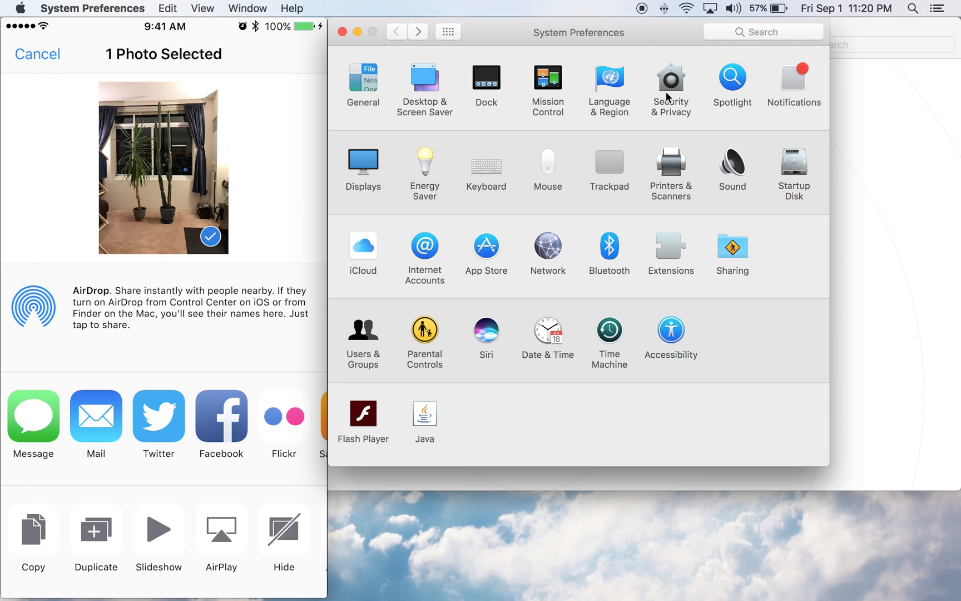
pyautogui.click(671, 80)
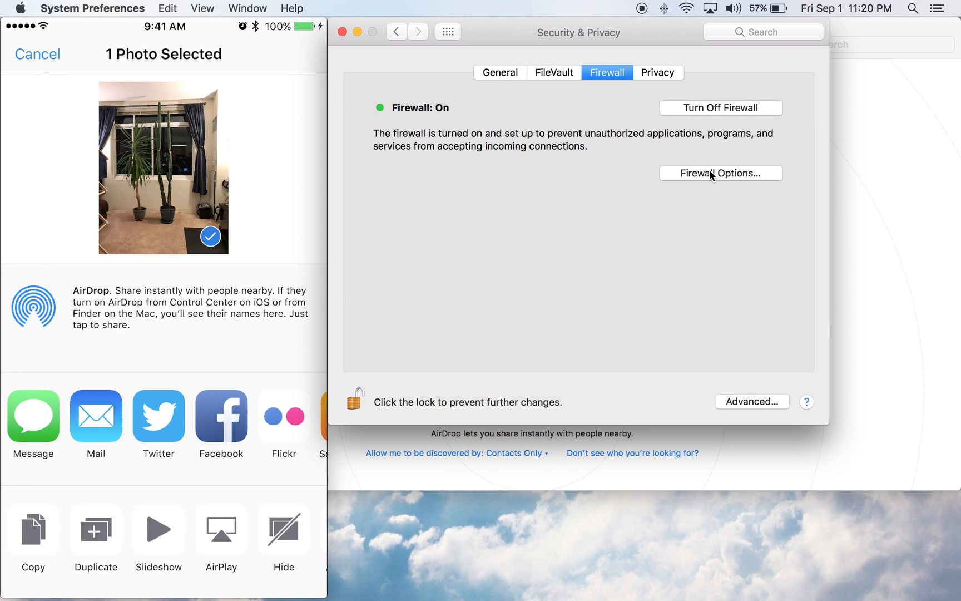
pyautogui.click(720, 172)
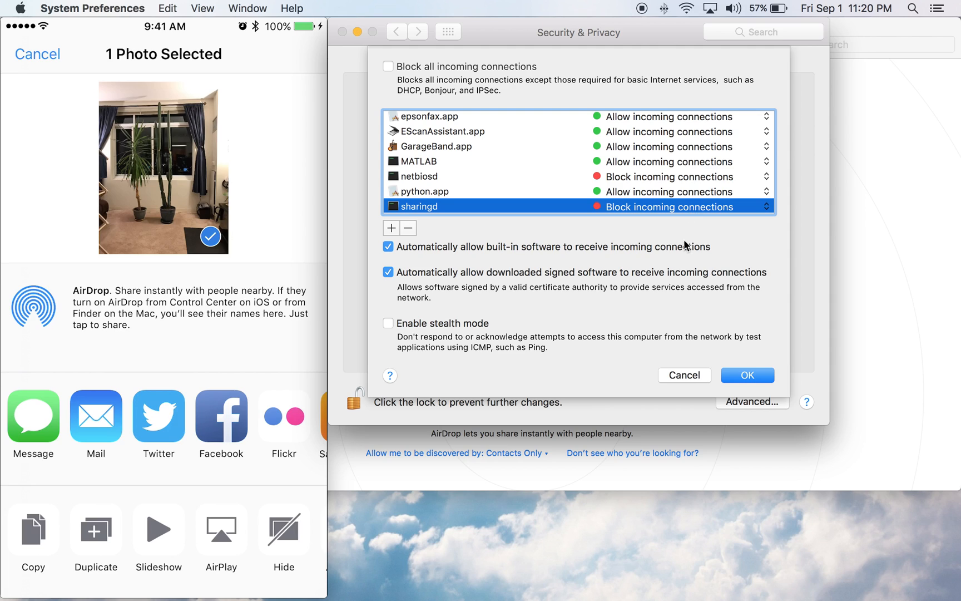
pyautogui.moveTo(626, 256)
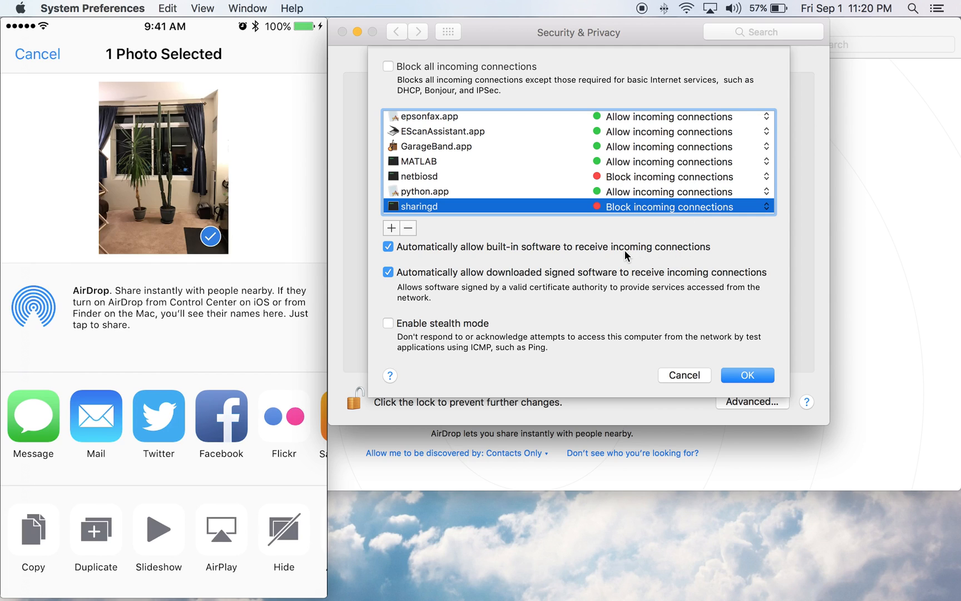
pyautogui.moveTo(440, 216)
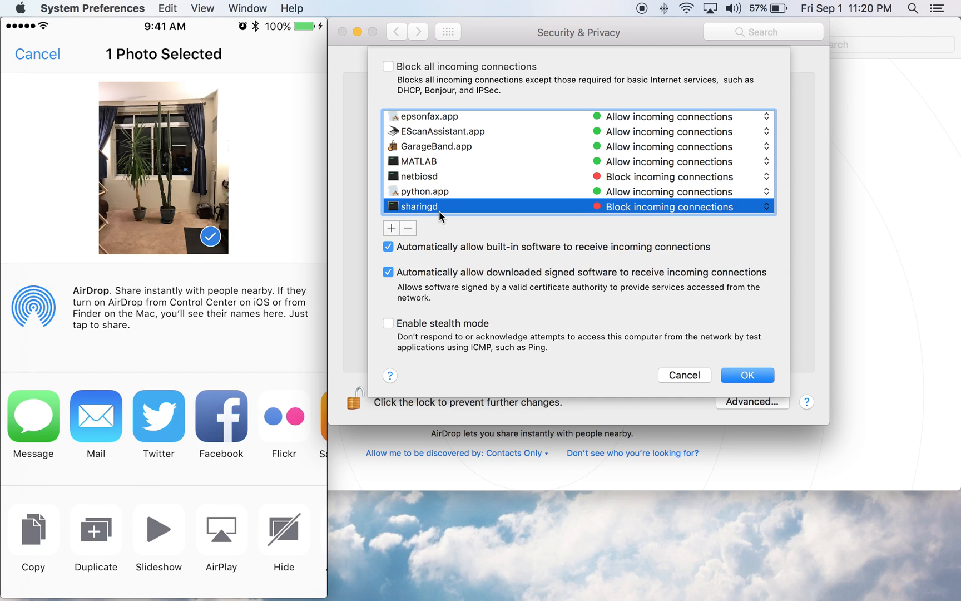
# - Set sharingd to Allow incoming connections and confirm the firewall options
pyautogui.click(766, 207)
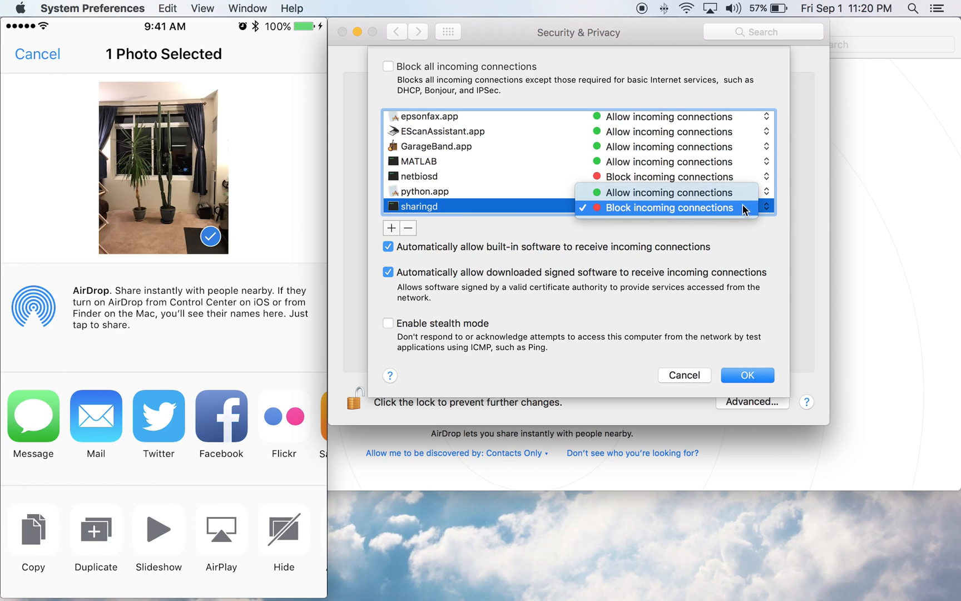
pyautogui.click(668, 191)
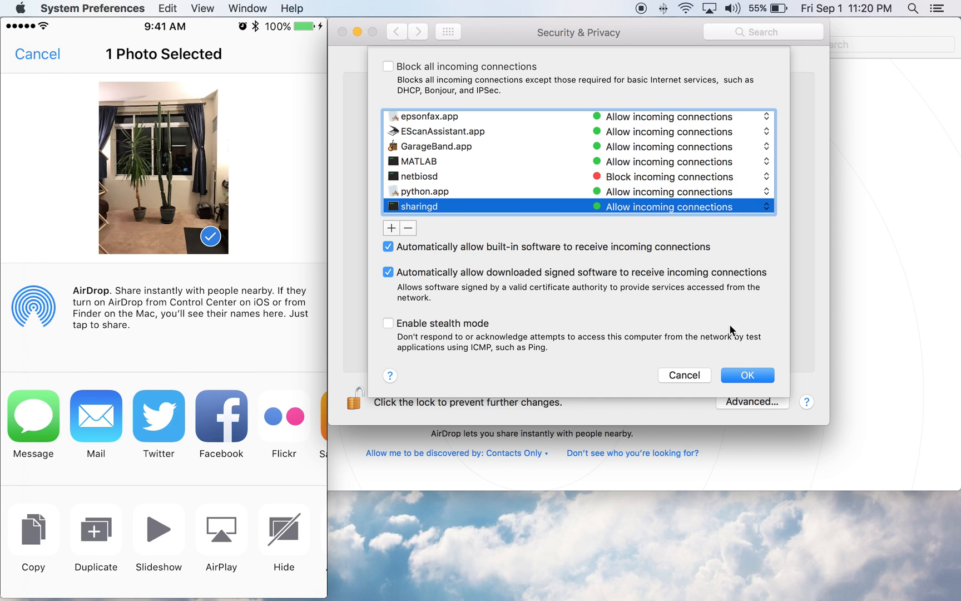
pyautogui.click(747, 375)
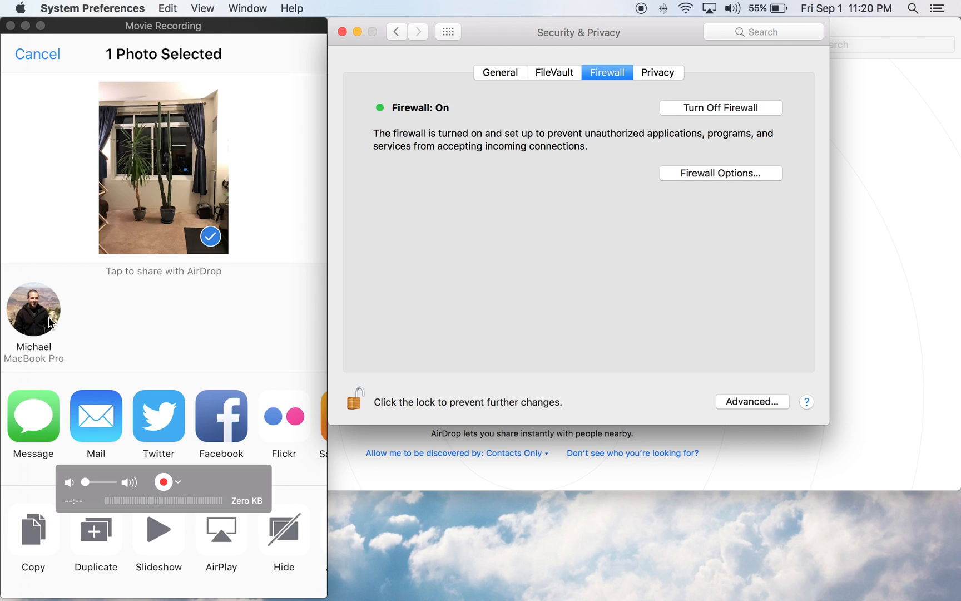
# - AirDrop the plant photo from the iPhone to the MacBook Pro now listed as a recipient
pyautogui.click(32, 310)
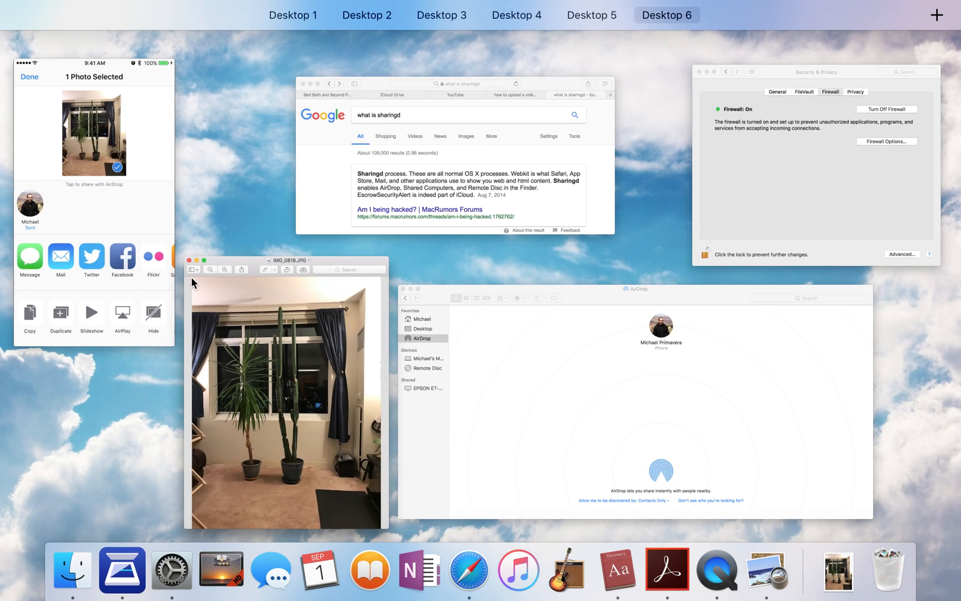
# - Bring the Safari 'what is sharingd' search results to the front, explaining it enables AirDrop
pyautogui.click(466, 154)
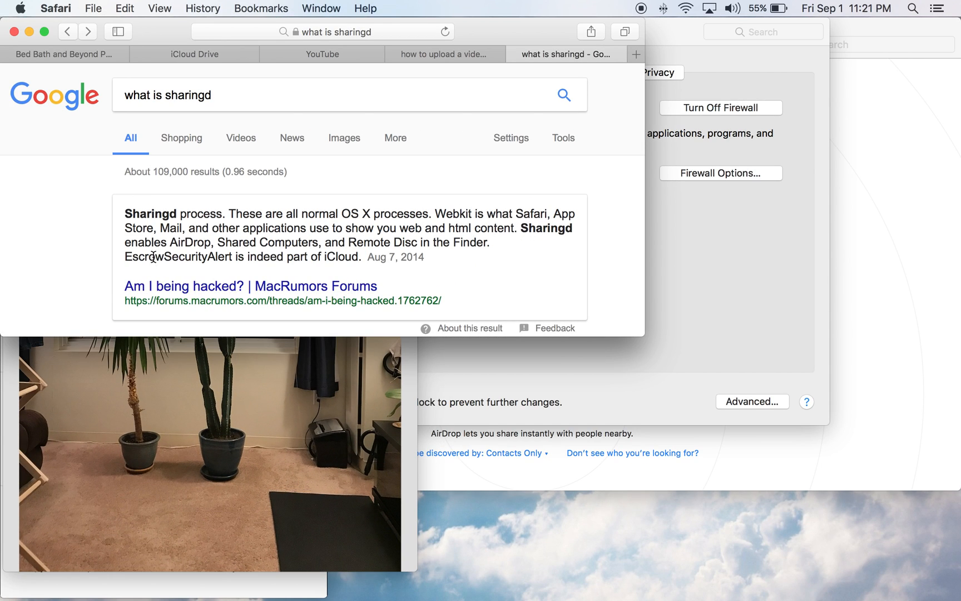
pyautogui.moveTo(361, 243)
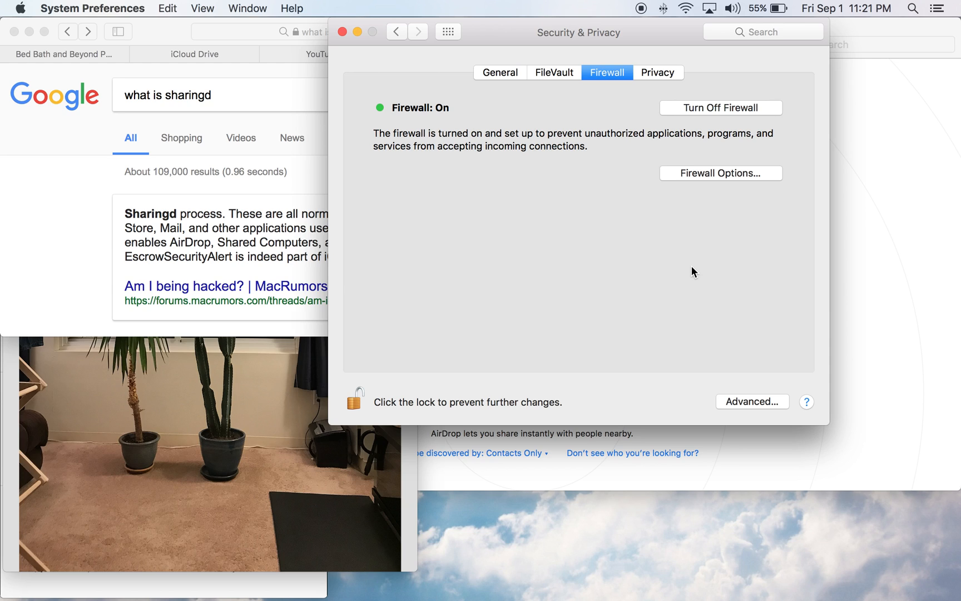
pyautogui.moveTo(641, 222)
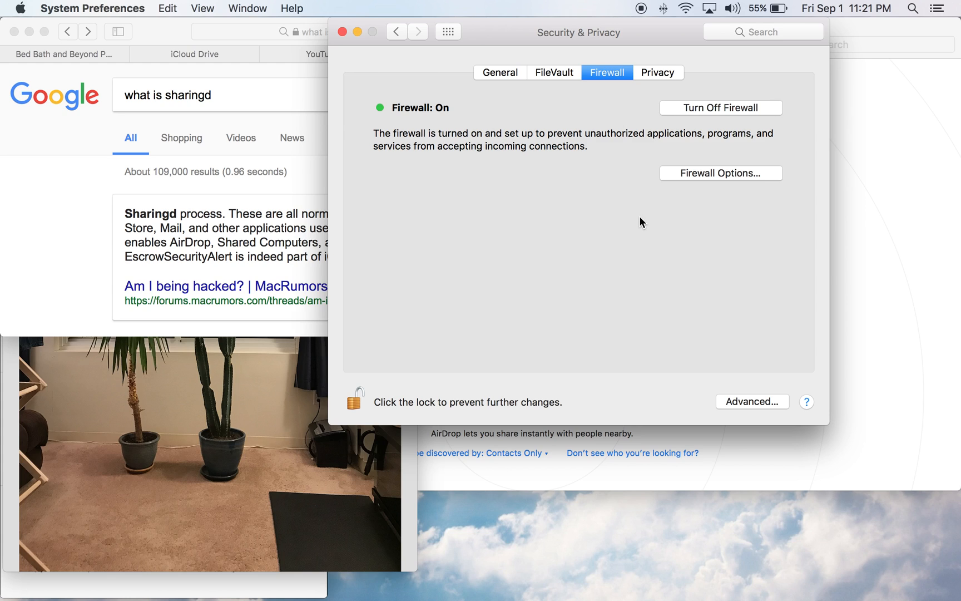
pyautogui.moveTo(604, 234)
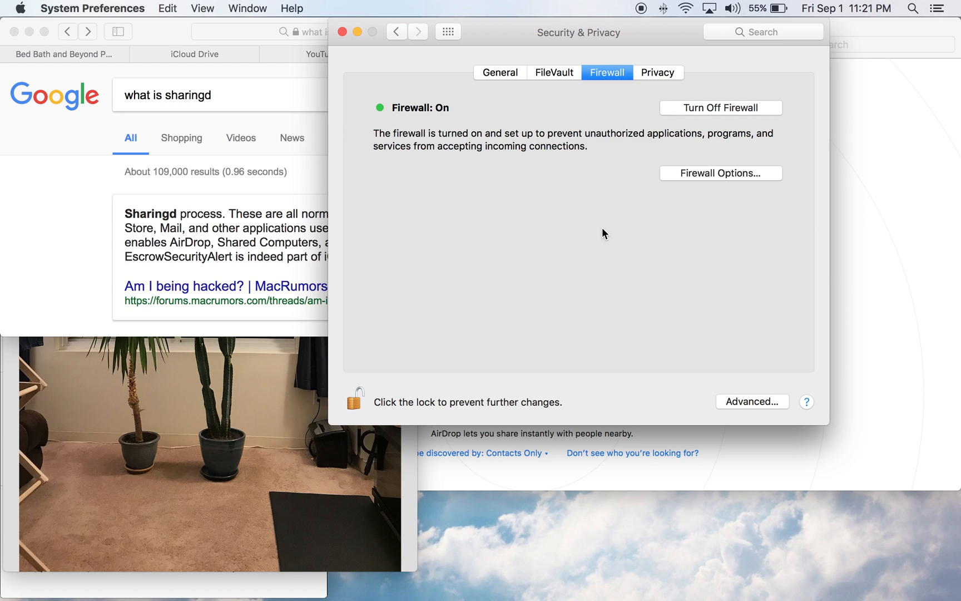